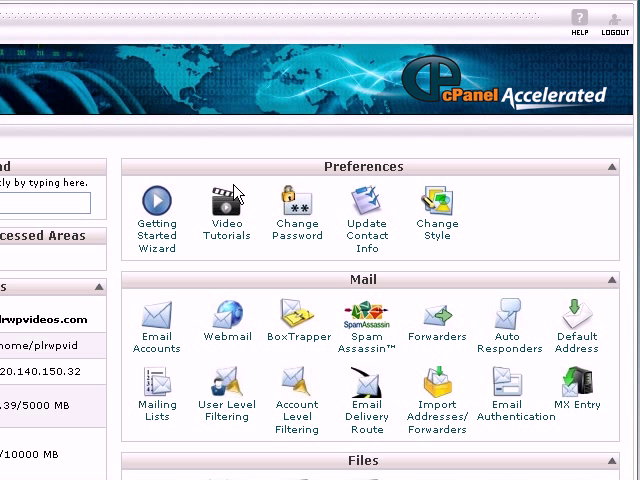
Step: View the cPanel video tutorials area from the home page
click(228, 200)
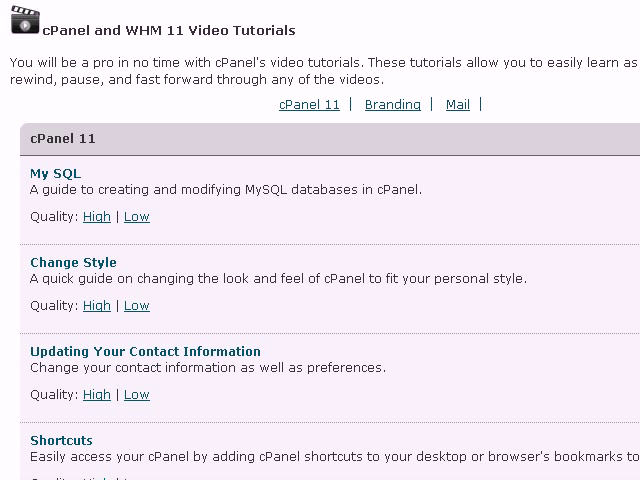
scroll(down, 3)
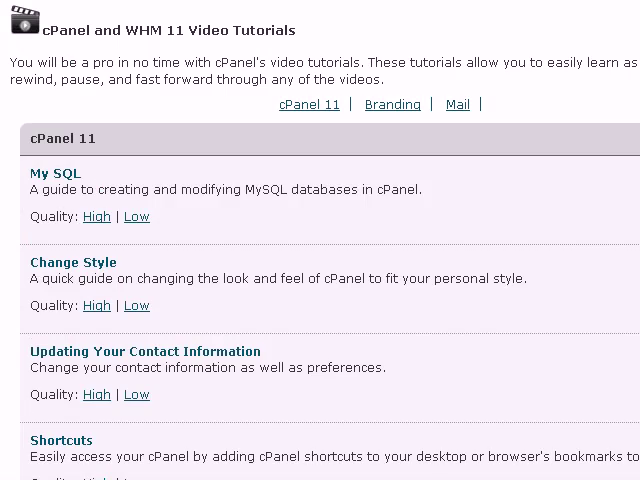
mouse_move(432, 230)
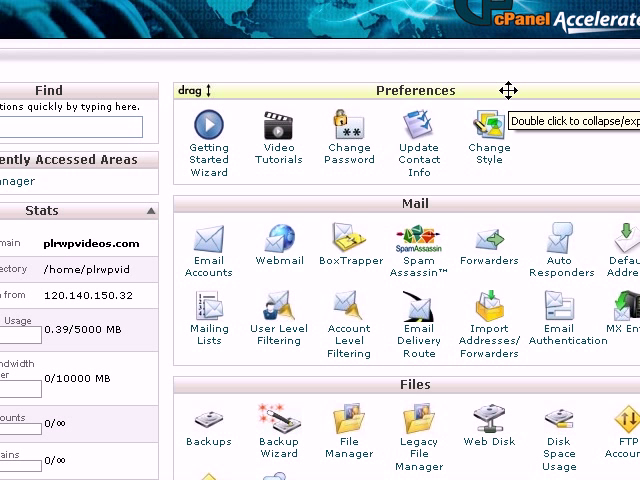
mouse_move(490, 156)
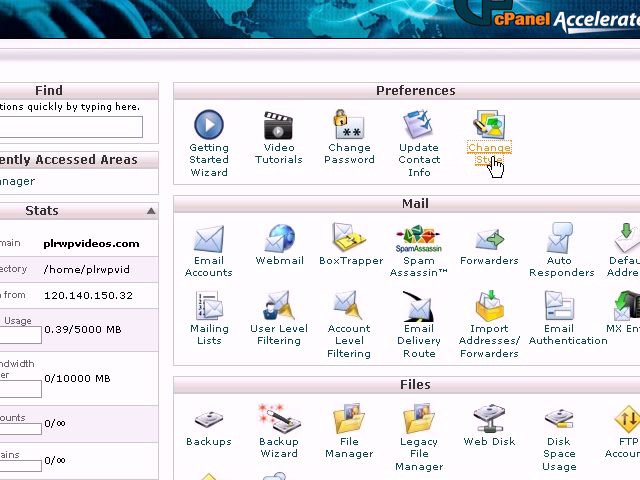
Step: Browse the Change Style gallery of interface styles such as black_ice, tealmadness and blue_lagoon
click(490, 136)
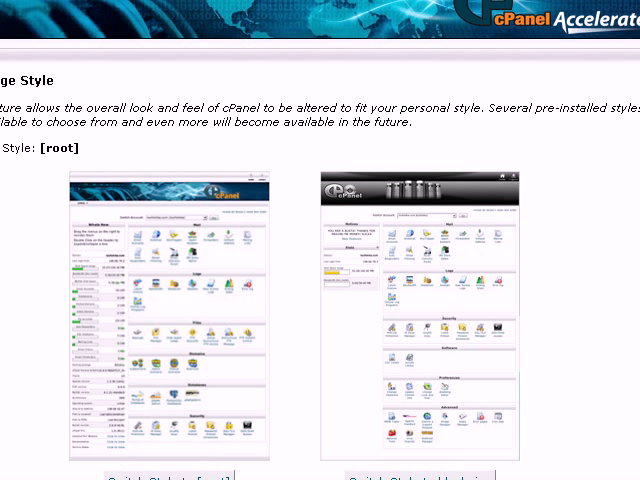
scroll(down, 3)
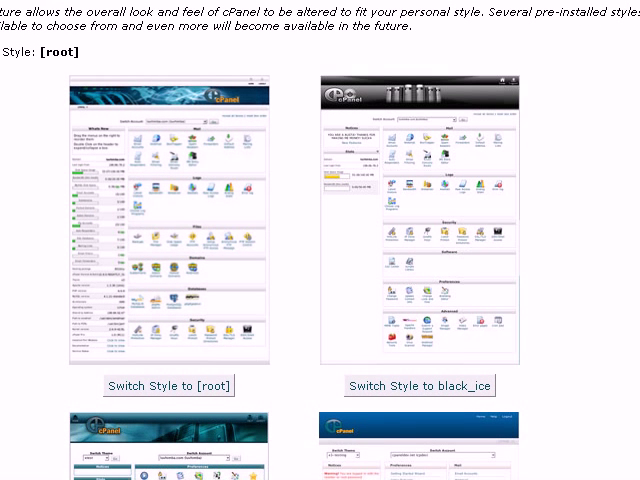
scroll(down, 3)
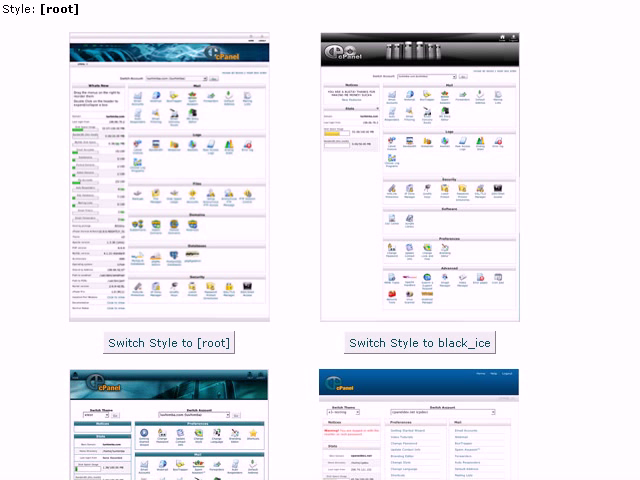
scroll(down, 3)
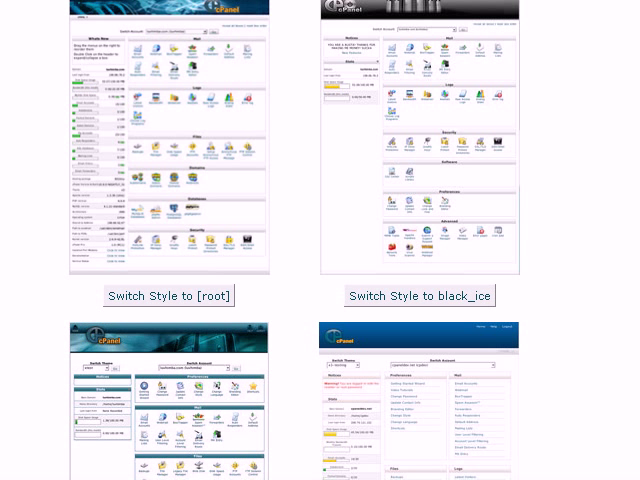
scroll(down, 3)
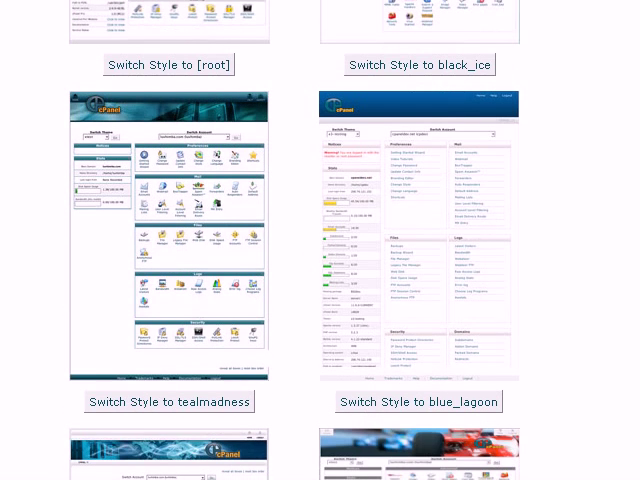
scroll(down, 3)
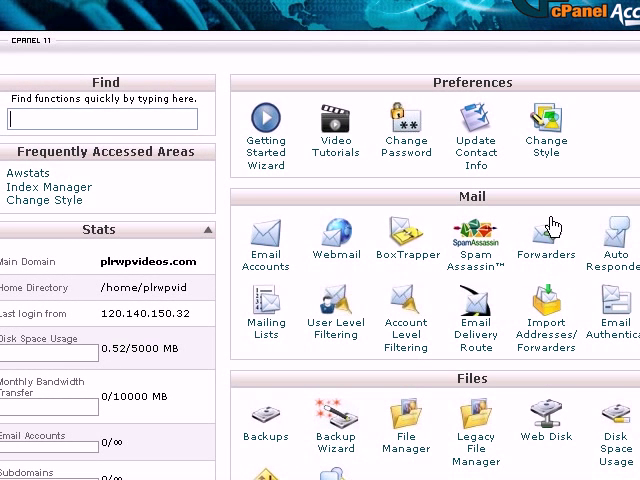
mouse_move(264, 264)
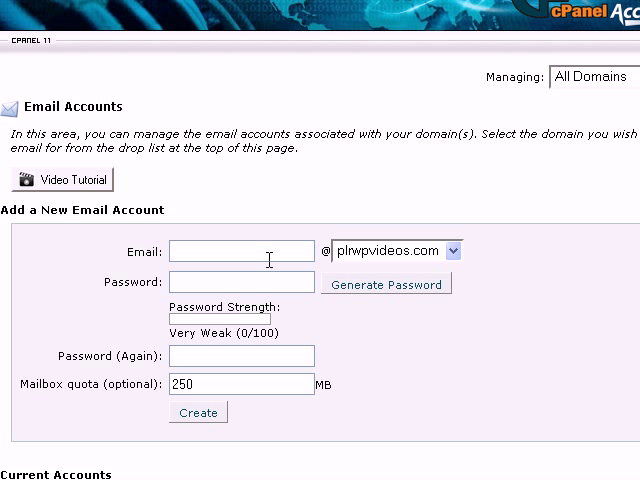
text(support)
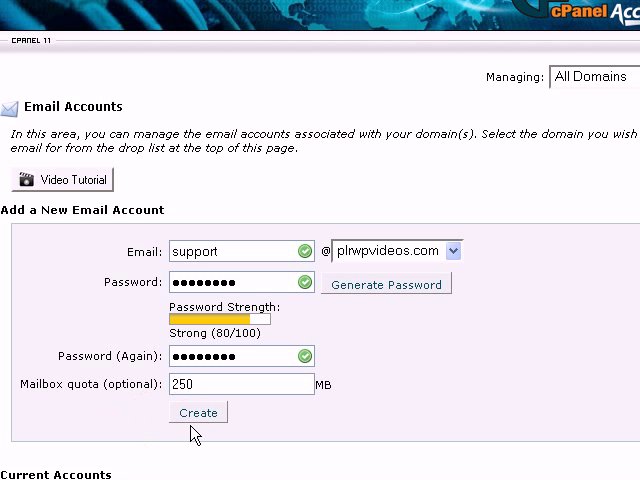
click(198, 412)
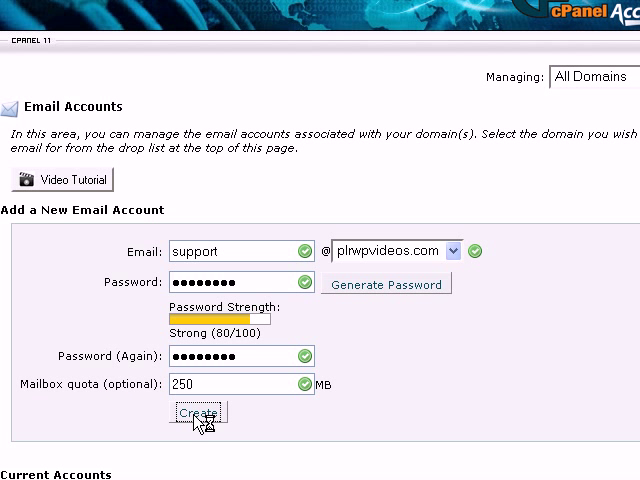
click(196, 412)
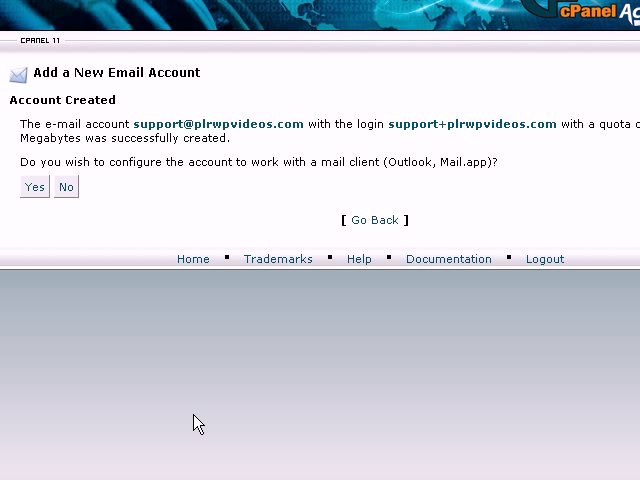
mouse_move(278, 400)
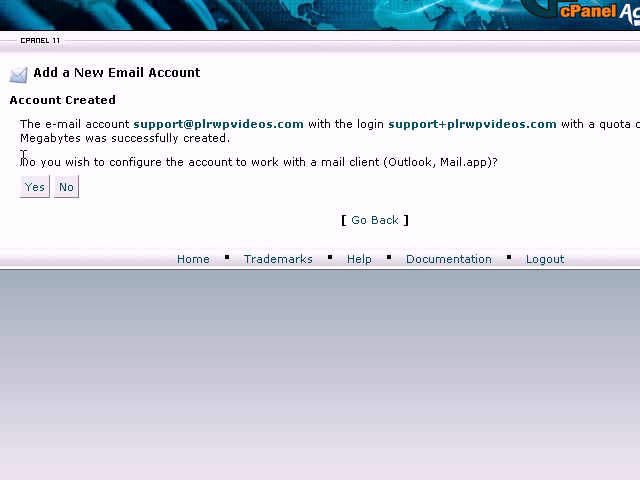
mouse_move(28, 184)
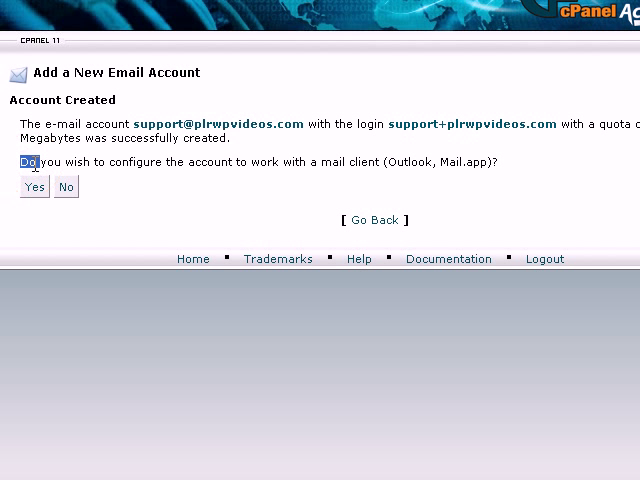
drag(22, 162, 352, 162)
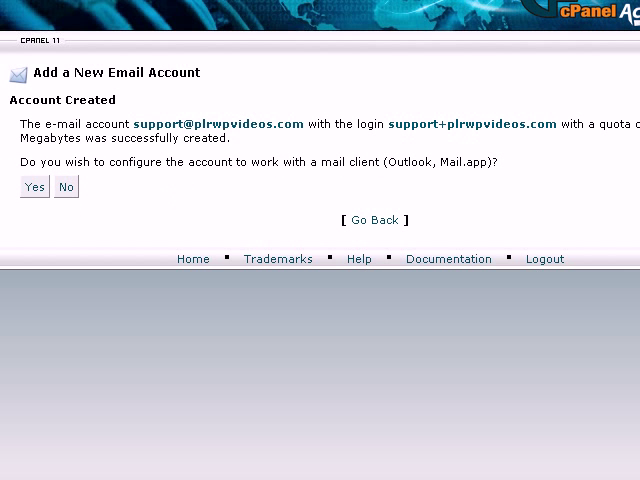
Step: Show the mail client auto-configure options and manual settings for the support account
click(34, 188)
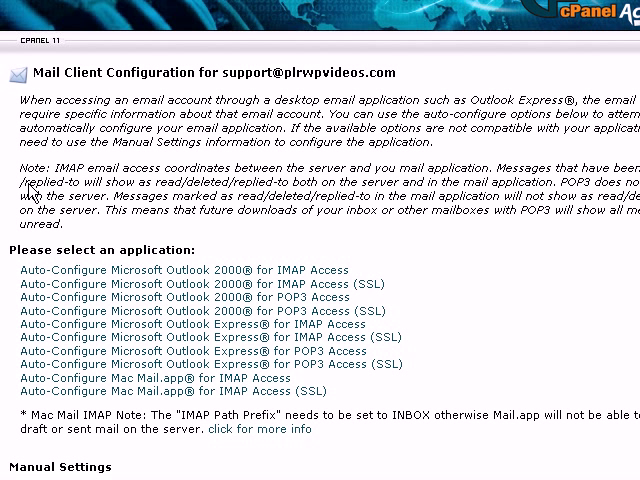
mouse_move(448, 262)
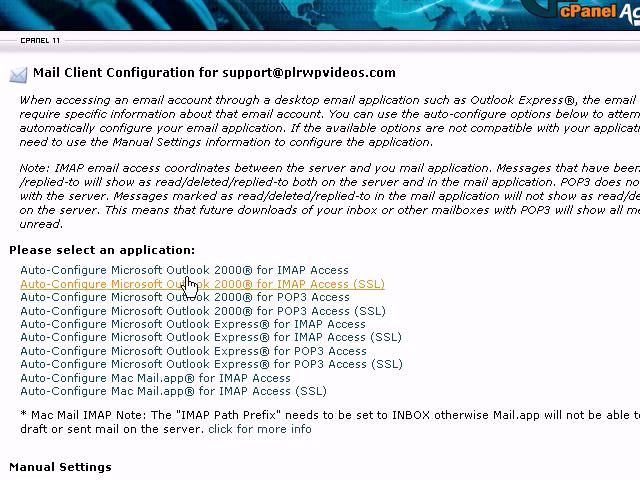
mouse_move(230, 290)
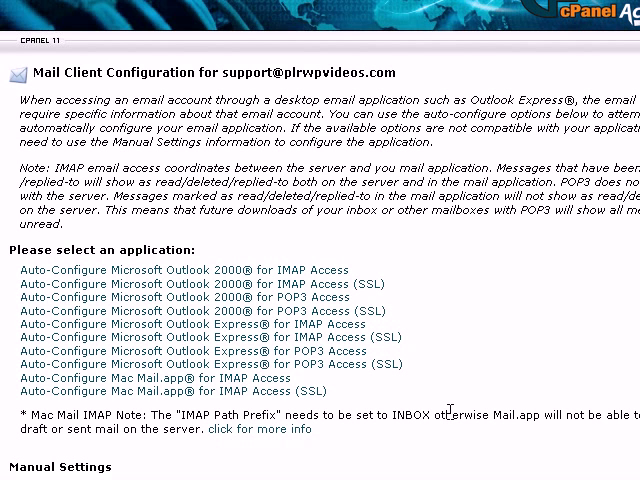
scroll(down, 3)
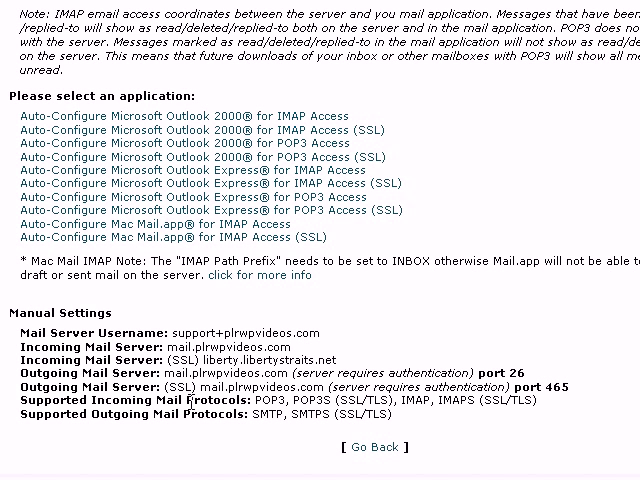
drag(190, 404, 524, 404)
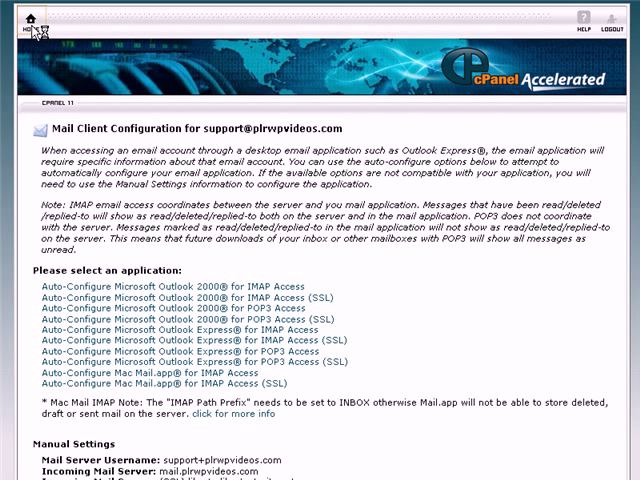
click(24, 18)
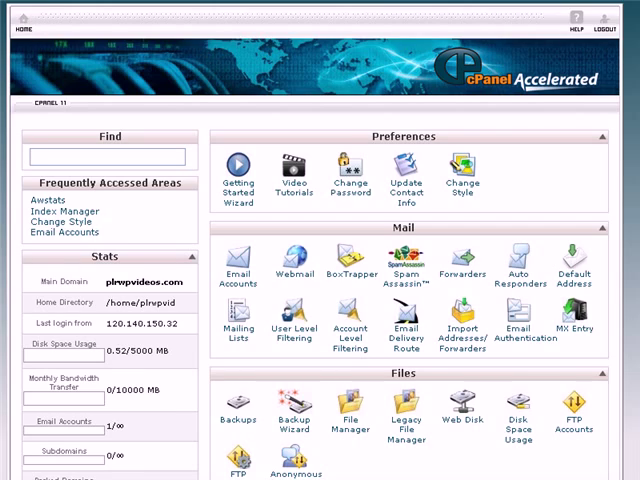
scroll(down, 3)
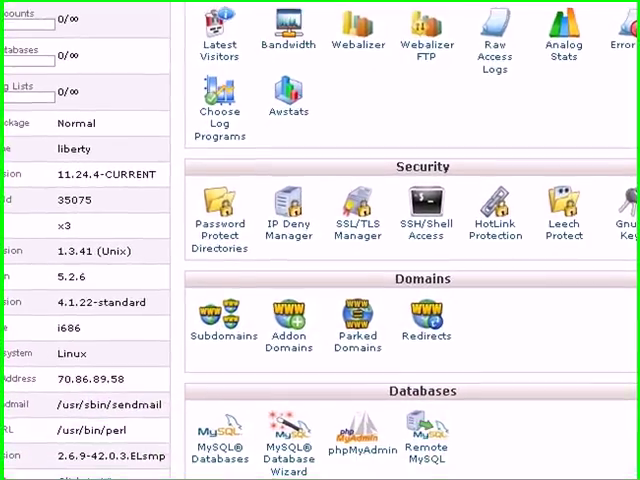
scroll(down, 3)
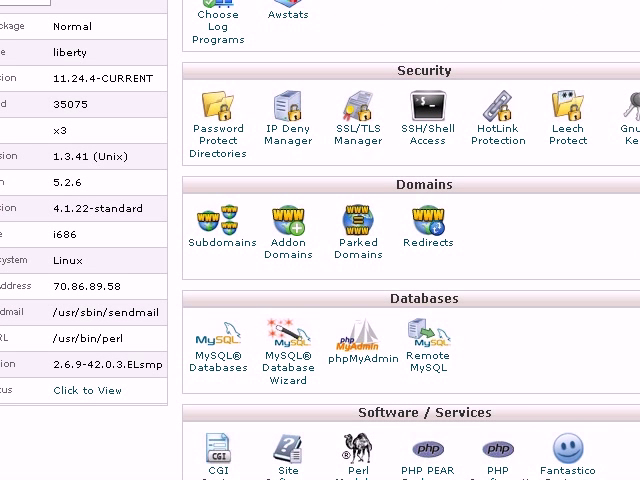
mouse_move(212, 272)
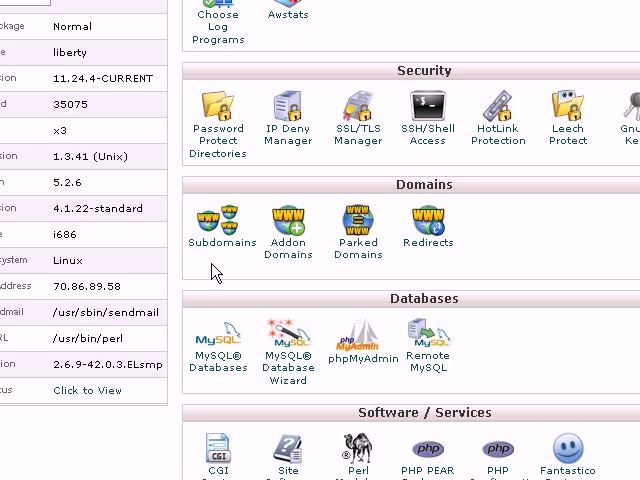
mouse_move(220, 244)
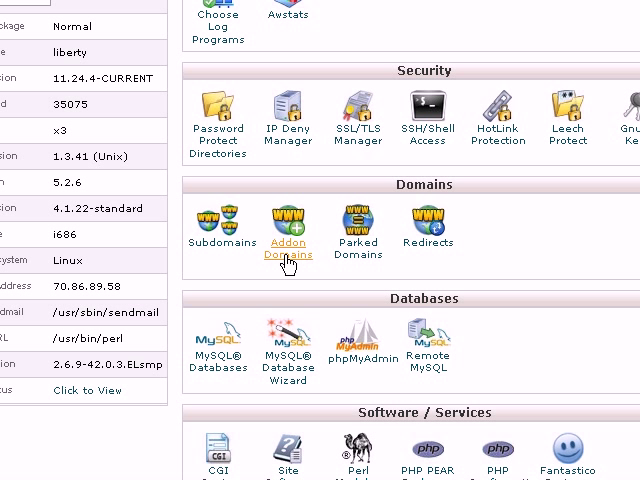
mouse_move(428, 256)
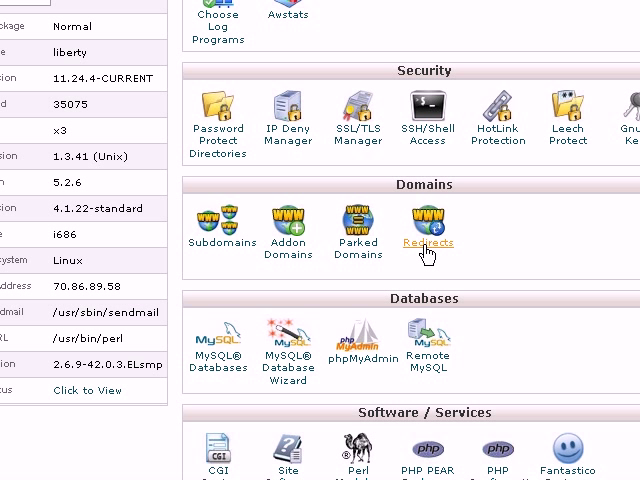
mouse_move(216, 256)
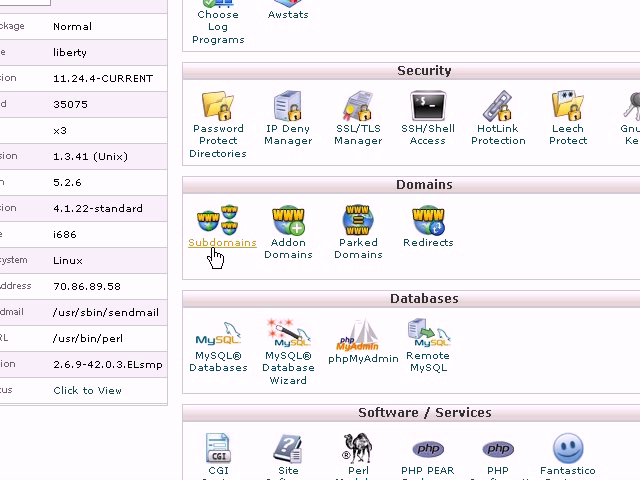
click(222, 242)
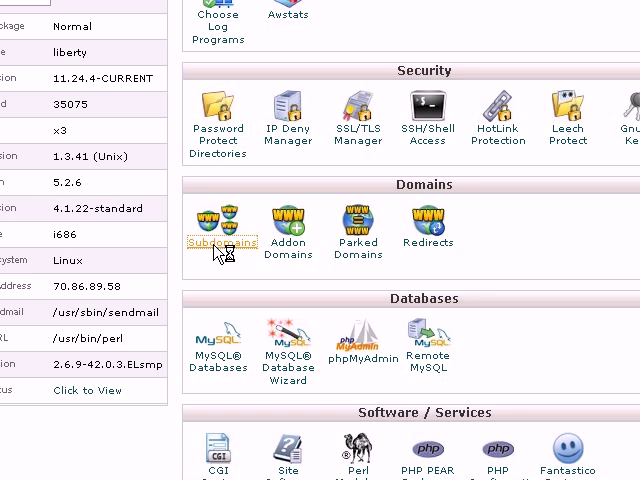
Step: Create the support.plrwpvideos.com subdomain with document root public_html/support
click(218, 224)
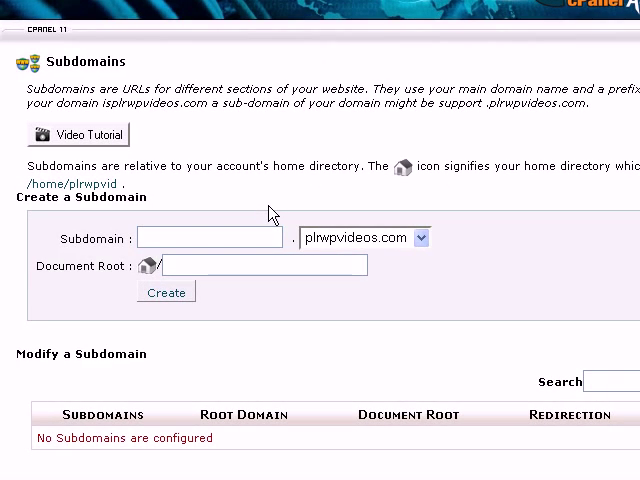
mouse_move(364, 250)
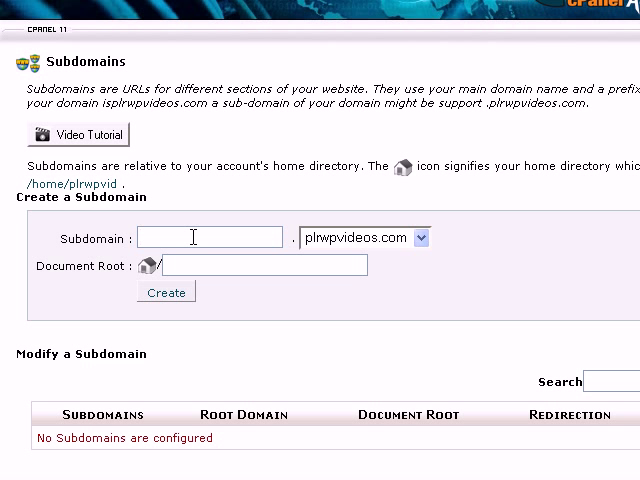
text(support)
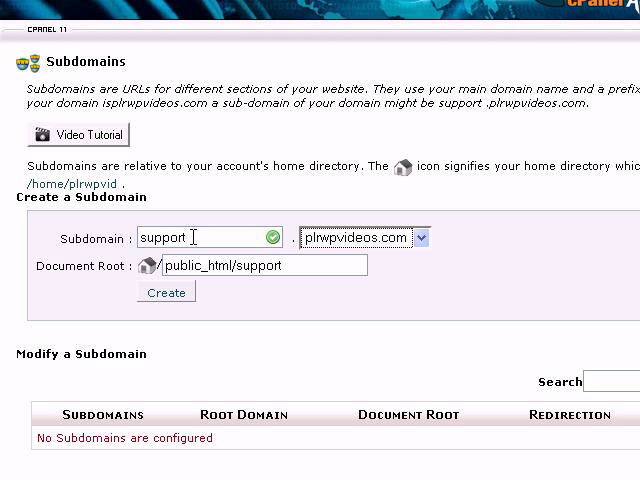
click(166, 292)
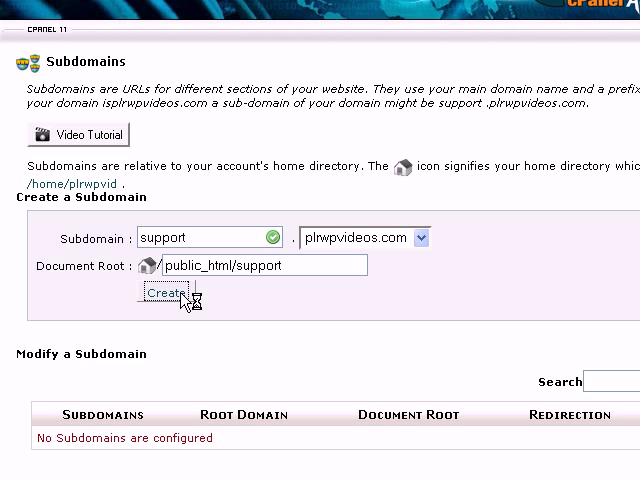
click(170, 292)
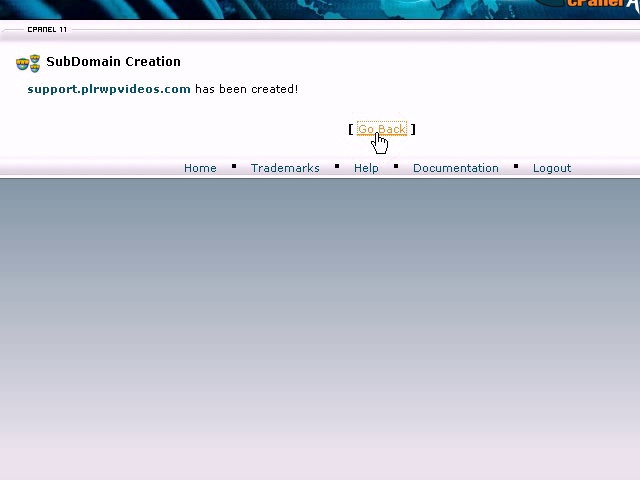
Step: Return to the subdomain list showing support under root domain plrwpvideos.com
click(380, 128)
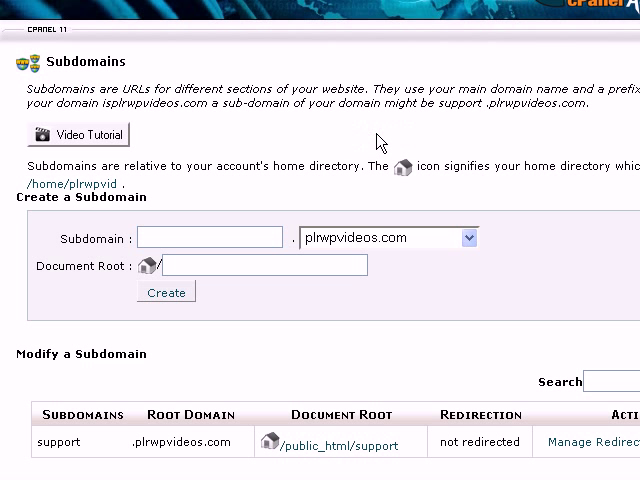
mouse_move(224, 230)
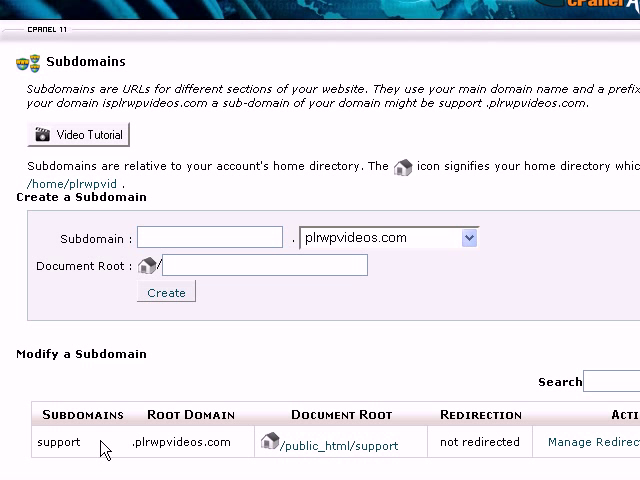
mouse_move(92, 452)
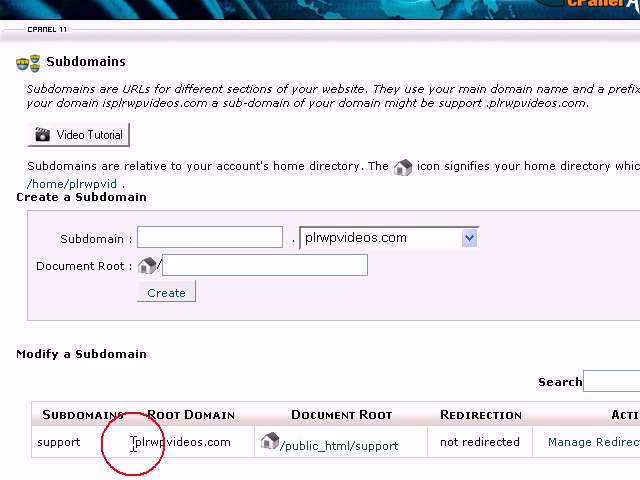
double_click(180, 440)
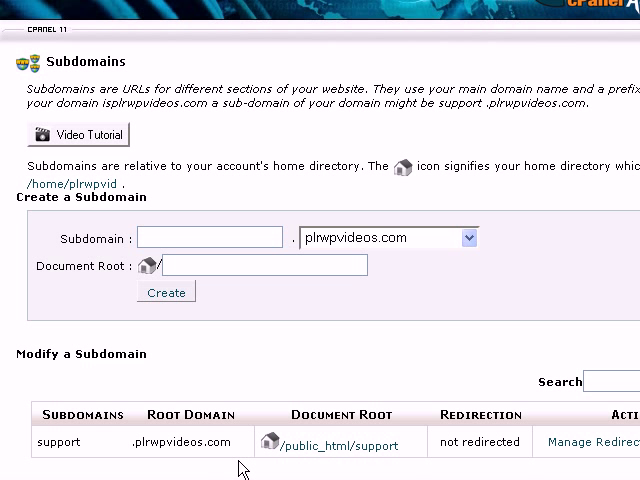
mouse_move(580, 444)
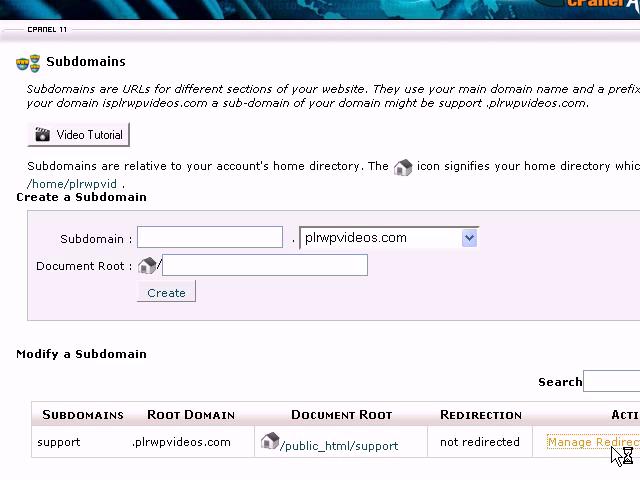
click(590, 442)
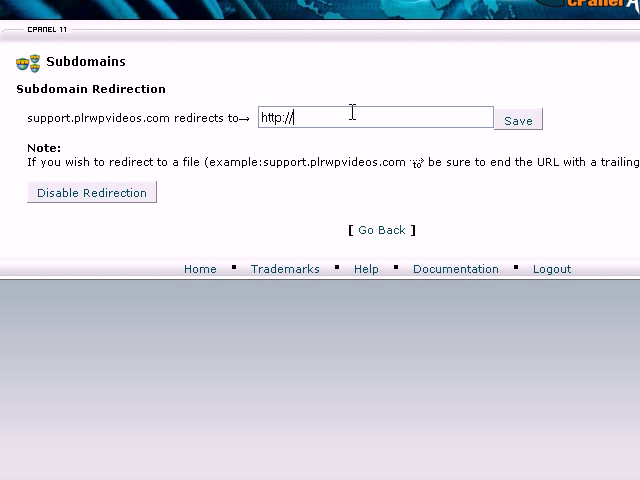
mouse_move(28, 132)
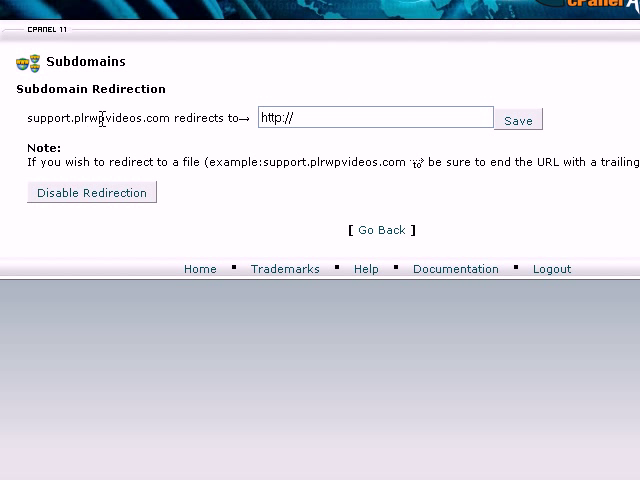
mouse_move(332, 116)
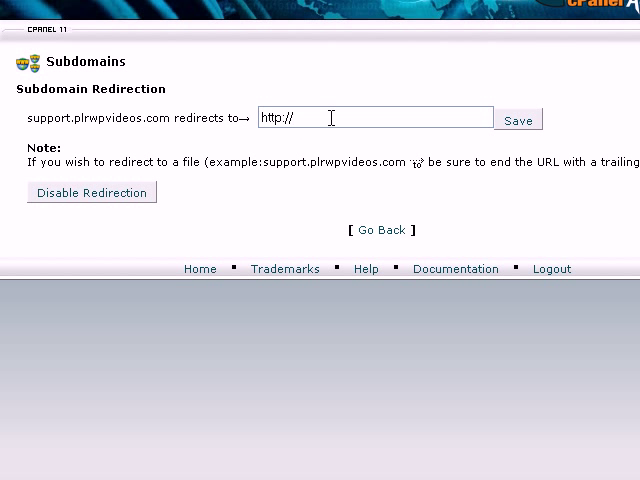
text(w)
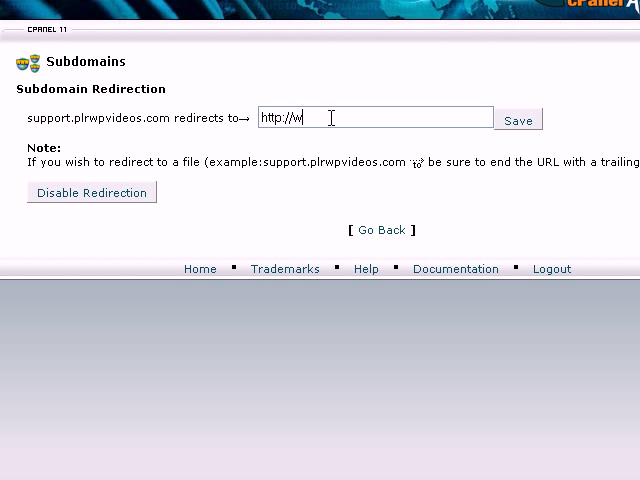
text(ww.gobala)
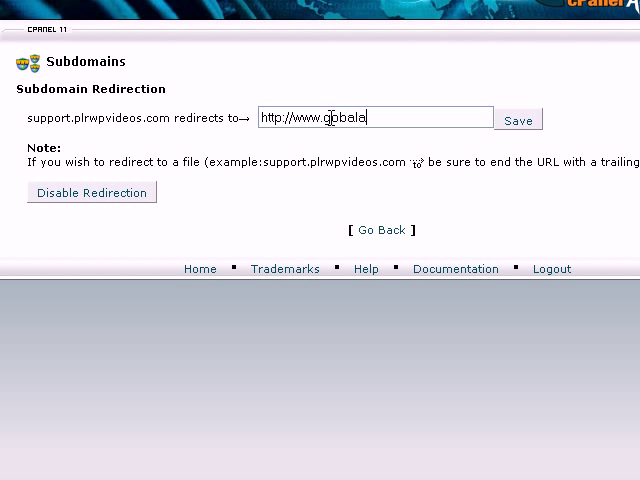
text(krishnan.com)
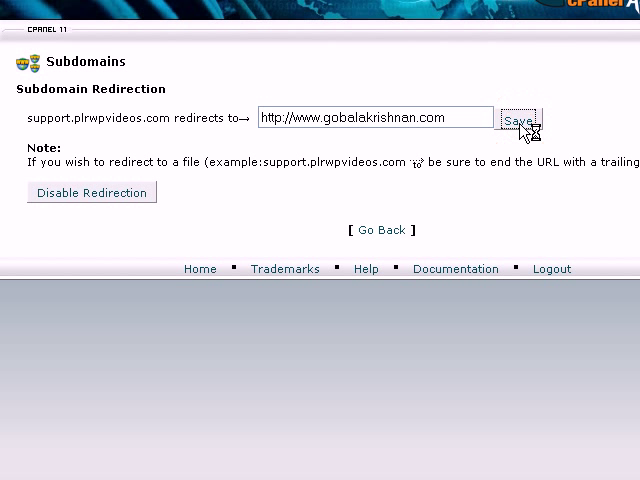
click(518, 116)
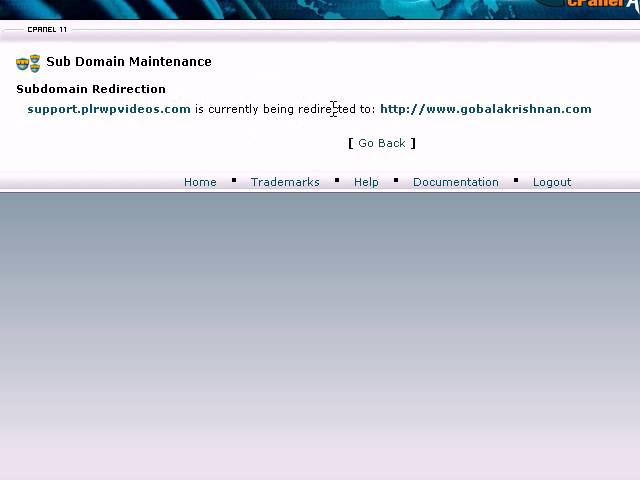
mouse_move(424, 108)
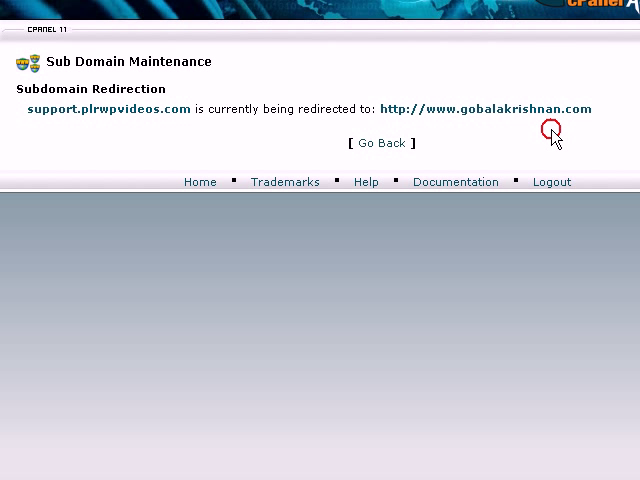
mouse_move(124, 20)
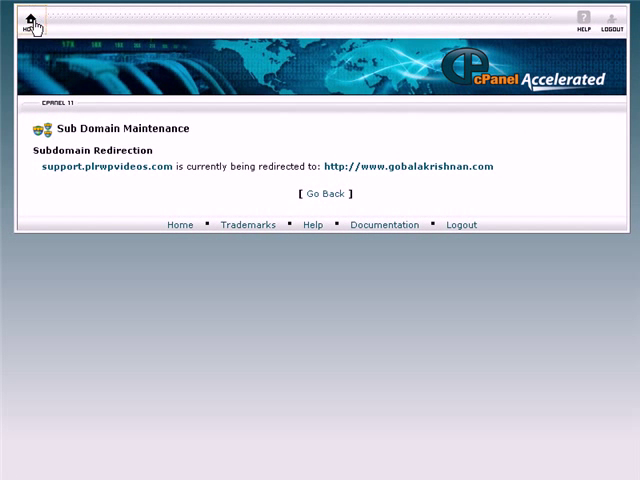
Step: Return to the cPanel home page and scroll to the Software / Services section
click(24, 20)
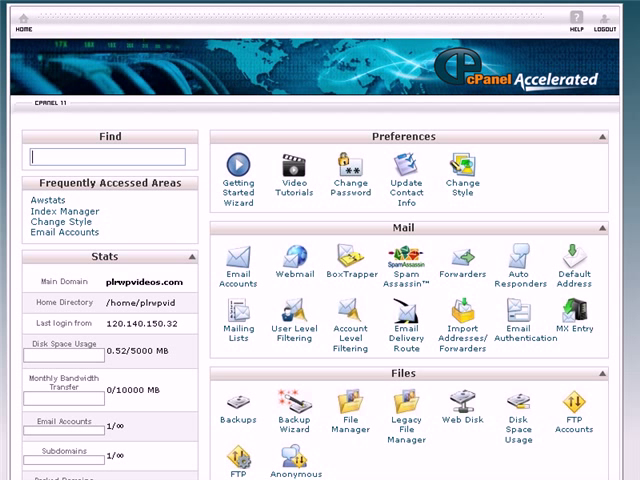
scroll(down, 3)
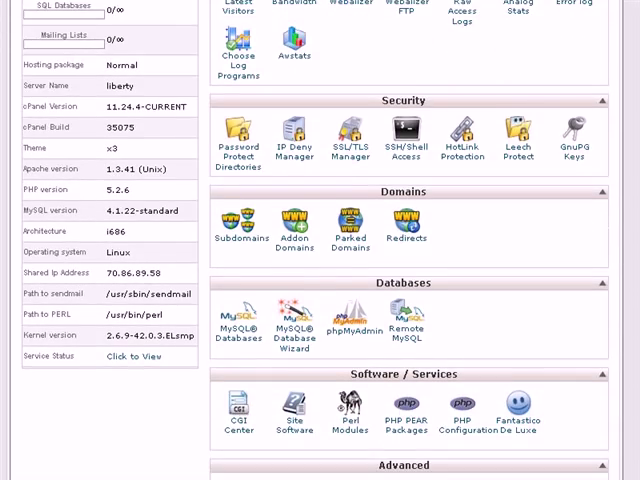
scroll(down, 3)
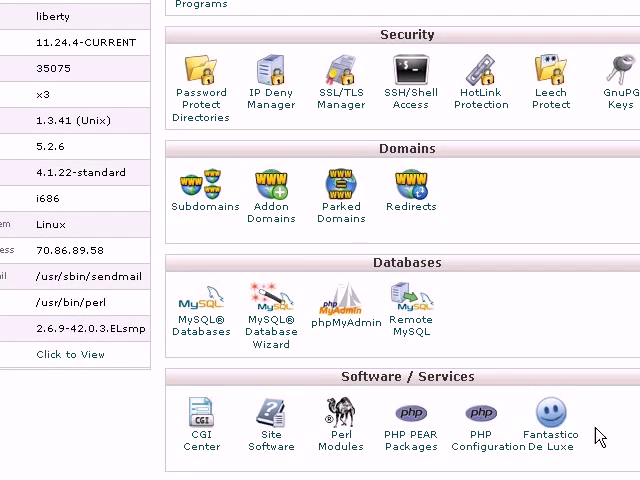
mouse_move(548, 434)
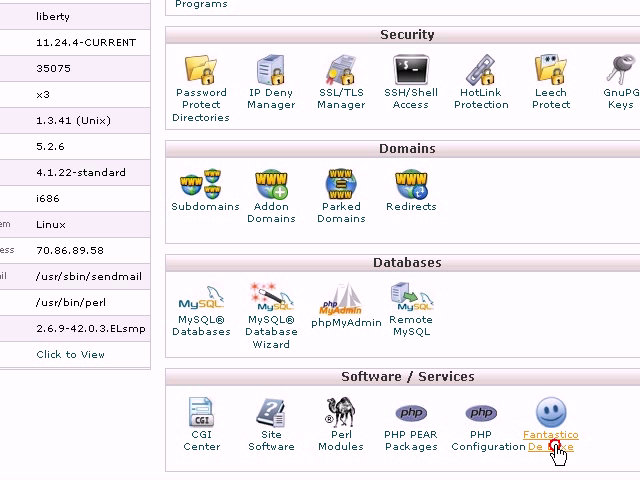
click(550, 420)
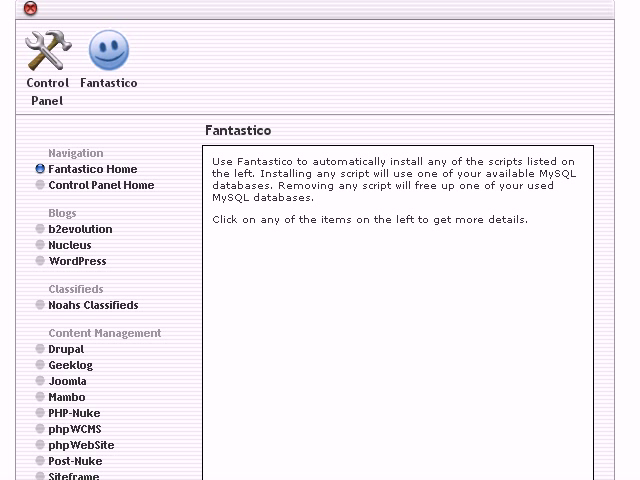
scroll(down, 3)
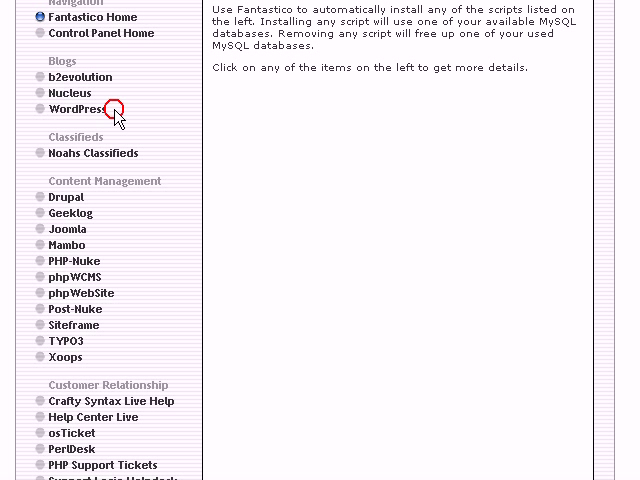
click(76, 108)
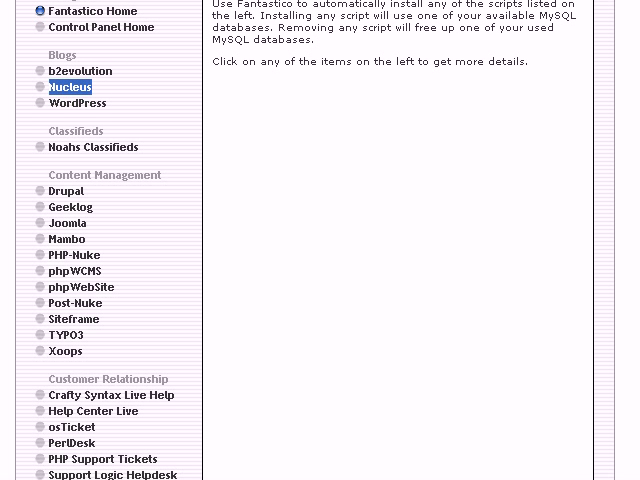
scroll(down, 3)
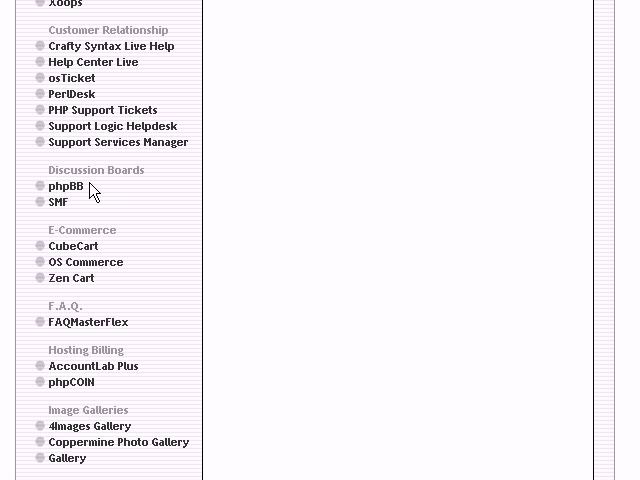
mouse_move(100, 224)
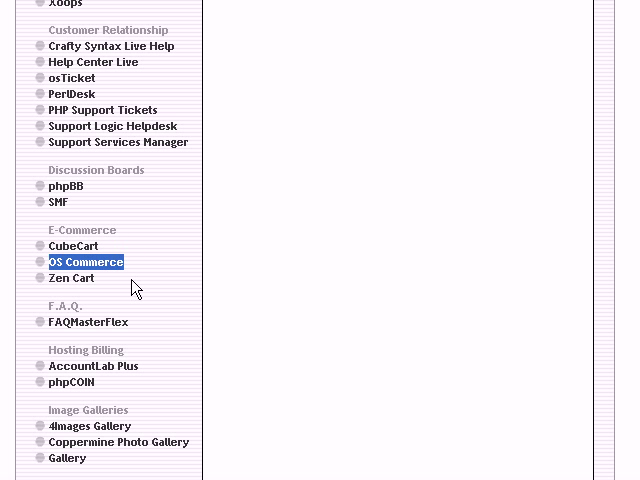
scroll(down, 3)
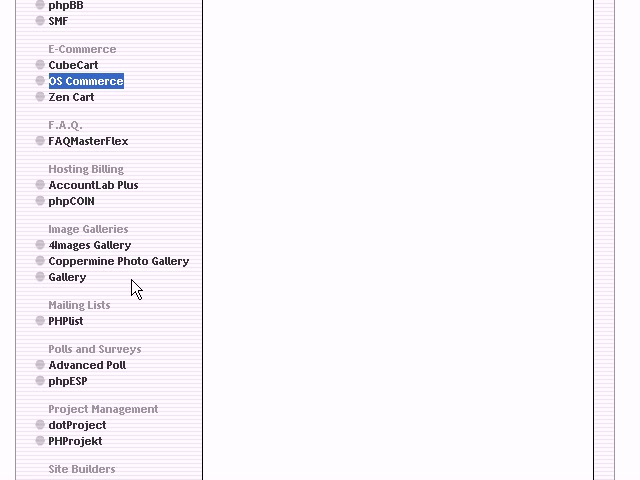
mouse_move(184, 458)
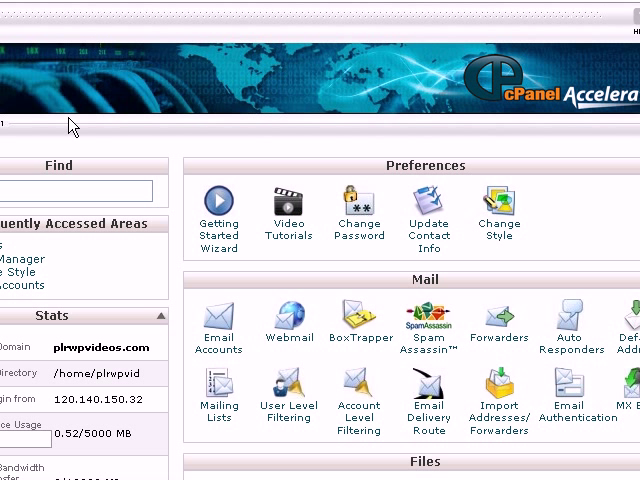
scroll(down, 3)
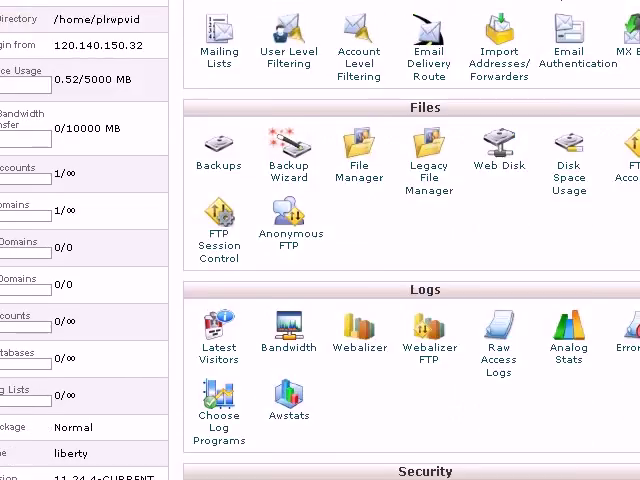
scroll(down, 3)
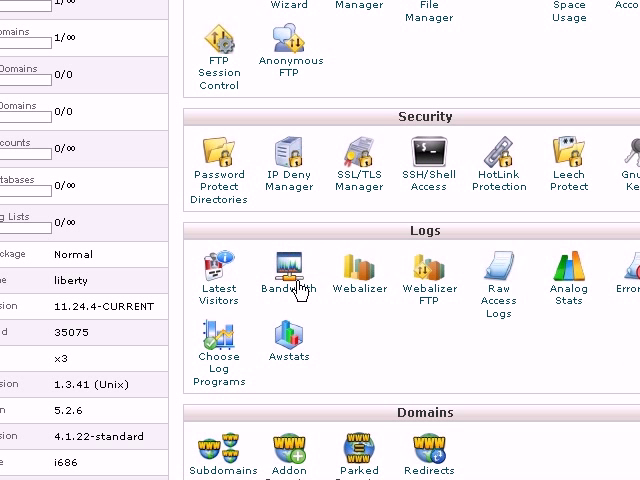
mouse_move(330, 232)
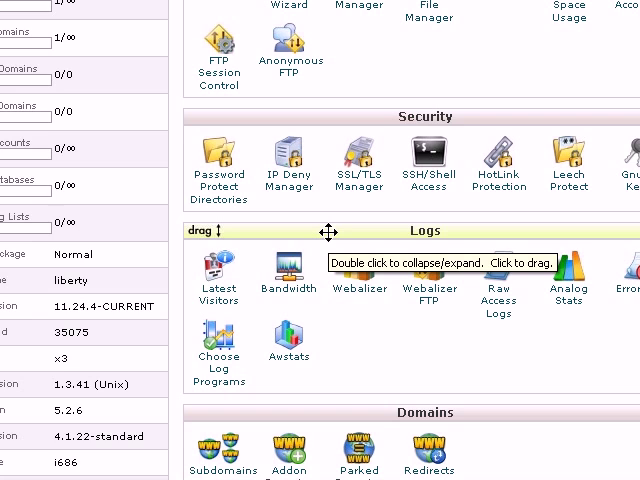
mouse_move(382, 232)
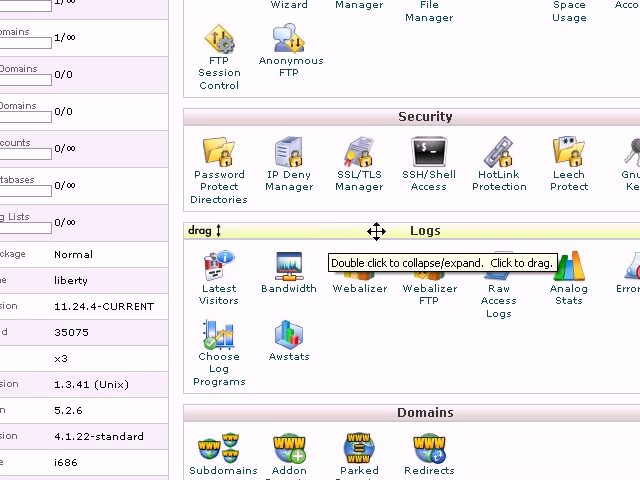
scroll(down, 3)
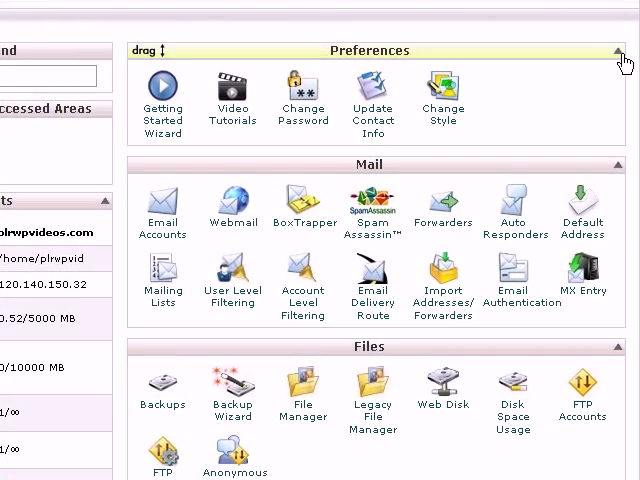
Step: Collapse the Preferences, Files and Advanced sections on the home page
click(616, 50)
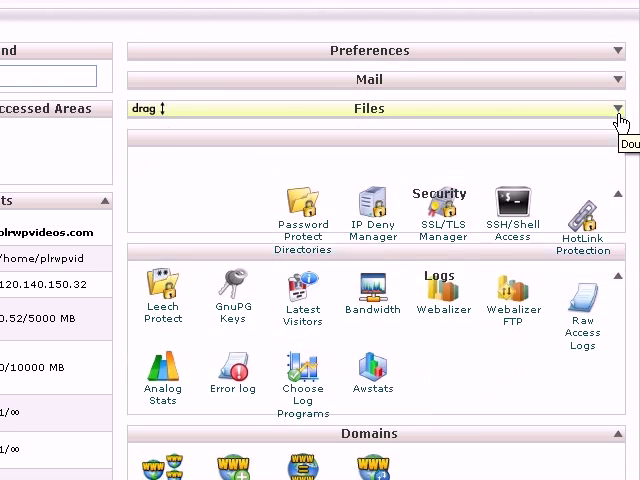
click(614, 108)
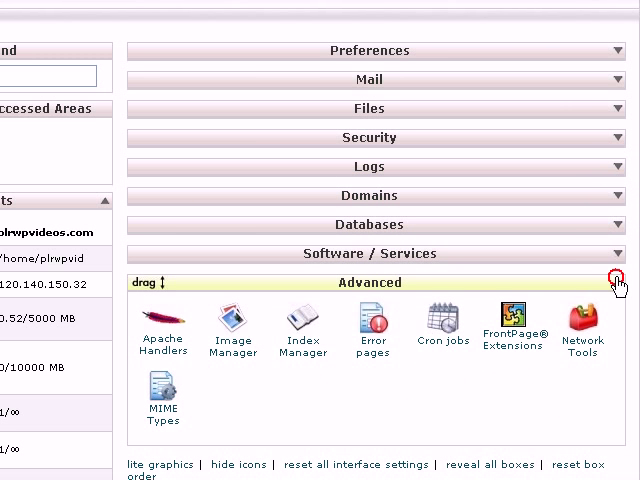
click(616, 282)
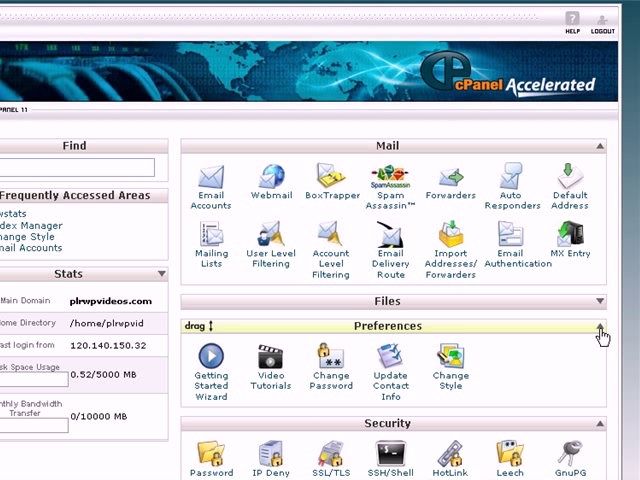
Step: Collapse Preferences so only the Mail section remains expanded
click(600, 328)
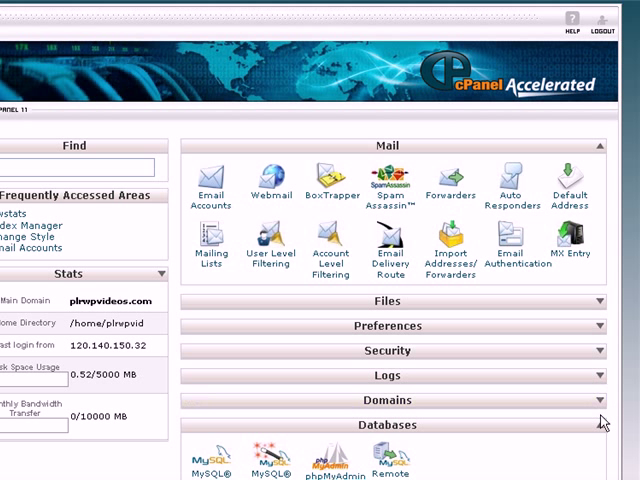
scroll(down, 3)
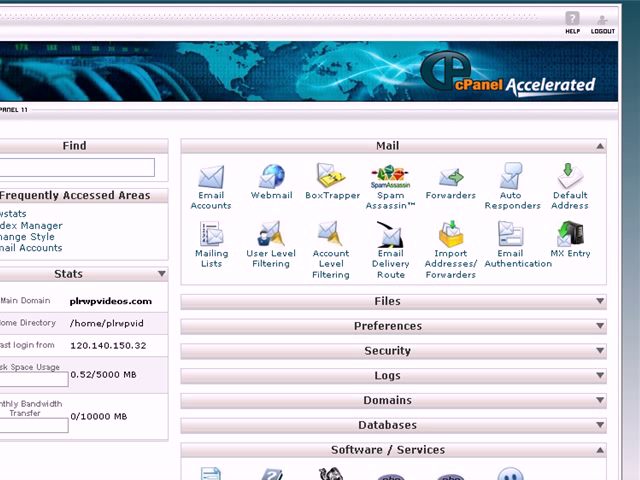